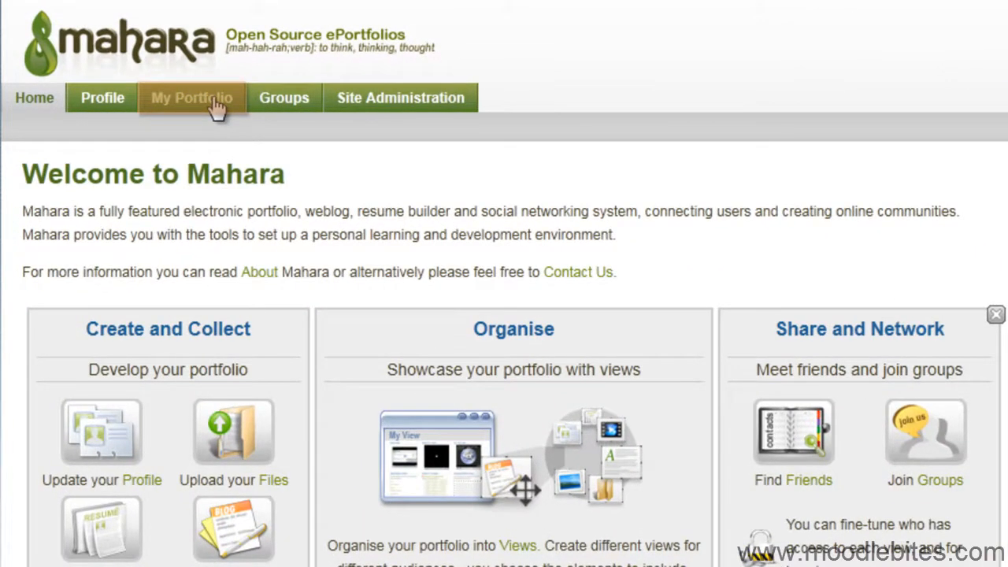
- Go to the My Files area under My Portfolio, which lists only poetry.zip
click(193, 97)
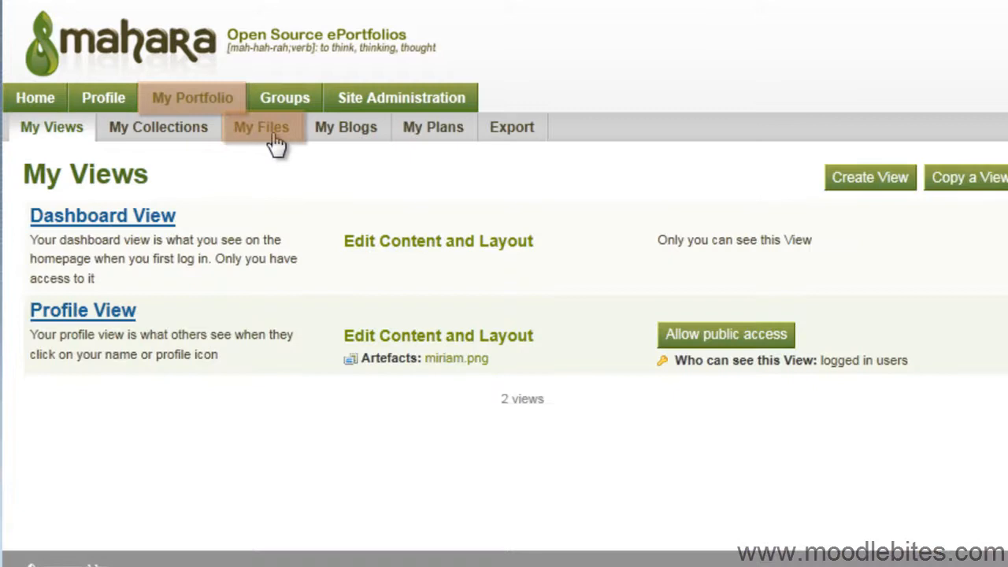
click(261, 126)
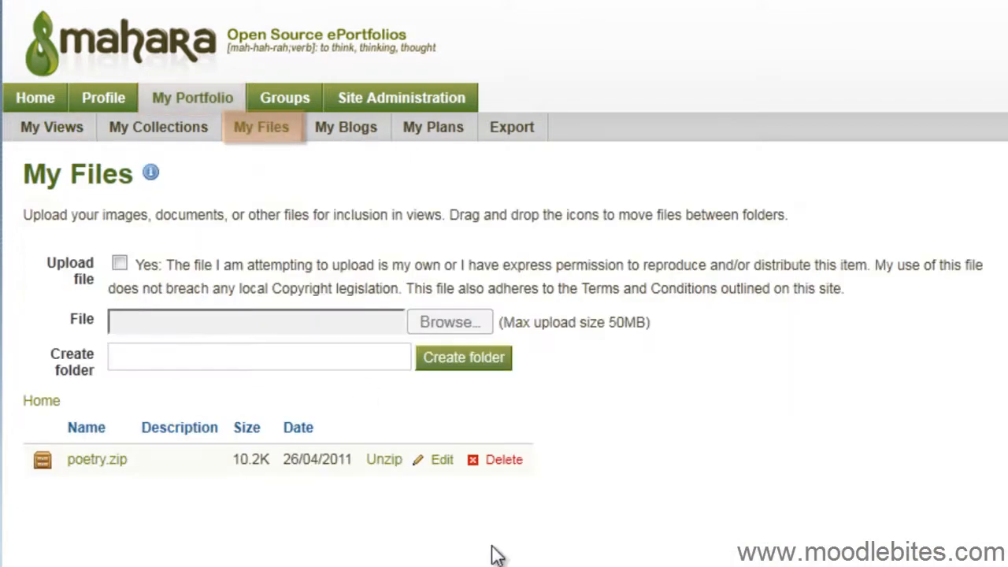
- Create the folders writing and images alongside poetry.zip
scroll(down, 3)
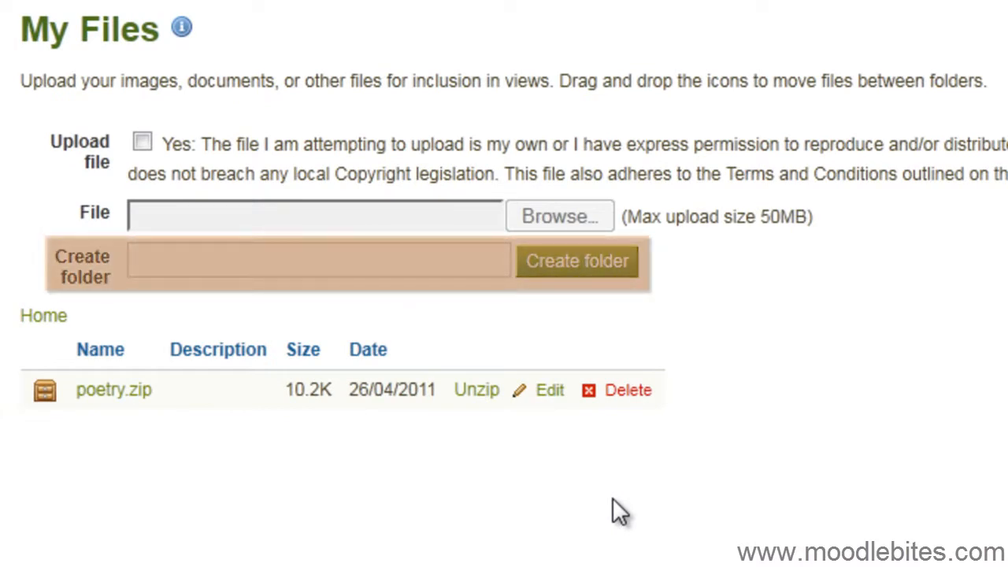
text(writing)
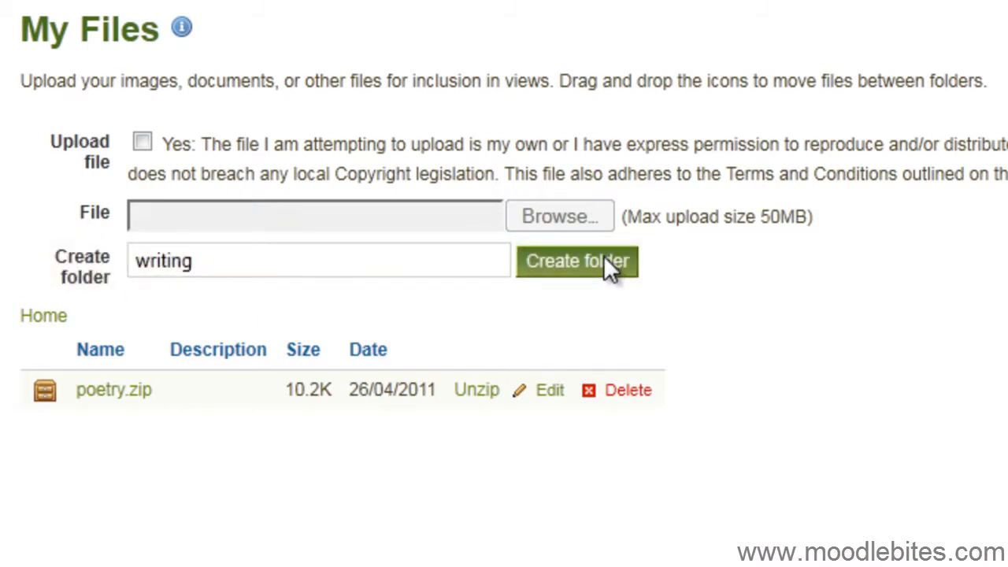
click(577, 261)
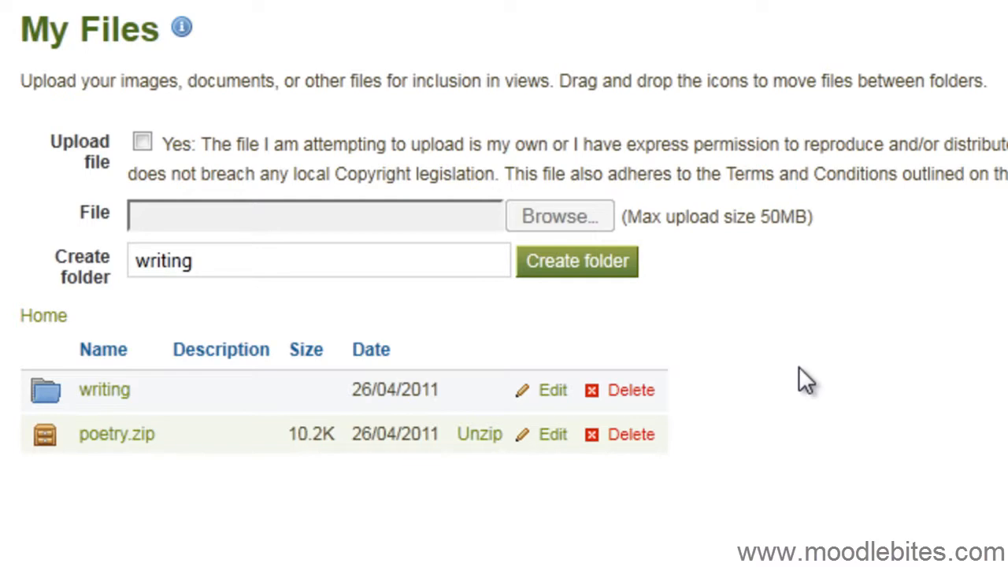
click(576, 262)
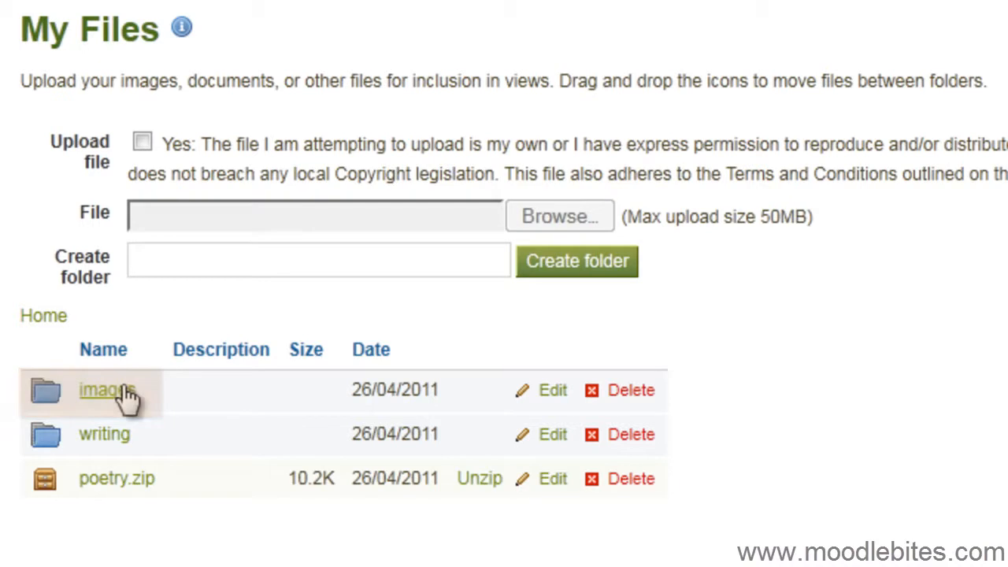
- Enter the images folder and confirm the files are my own to upload
click(107, 391)
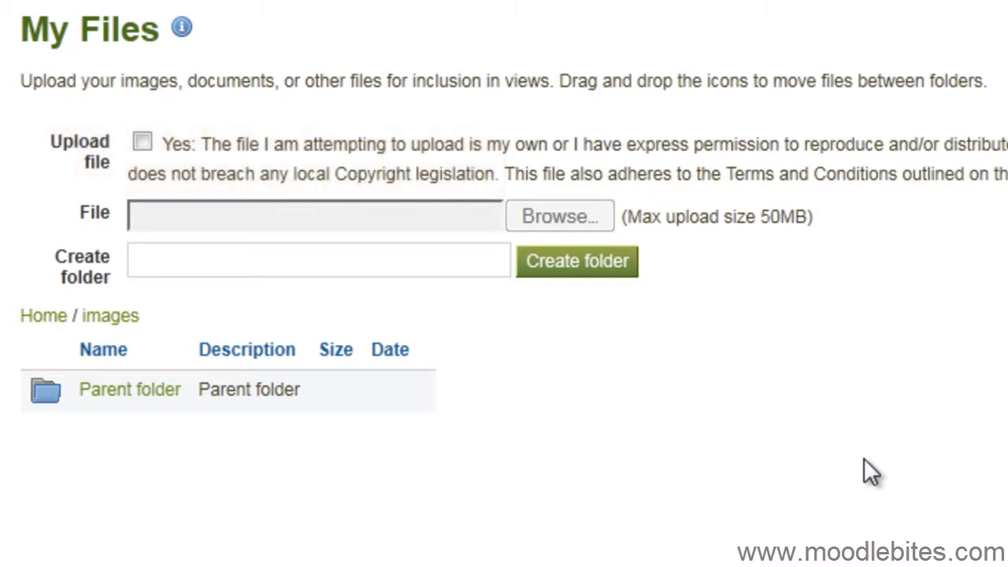
mouse_move(203, 167)
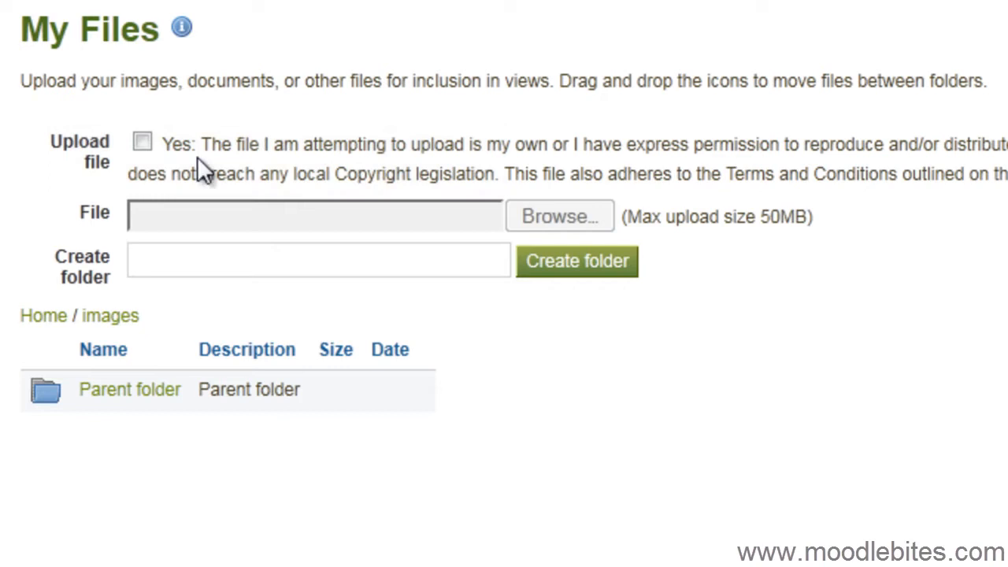
click(142, 141)
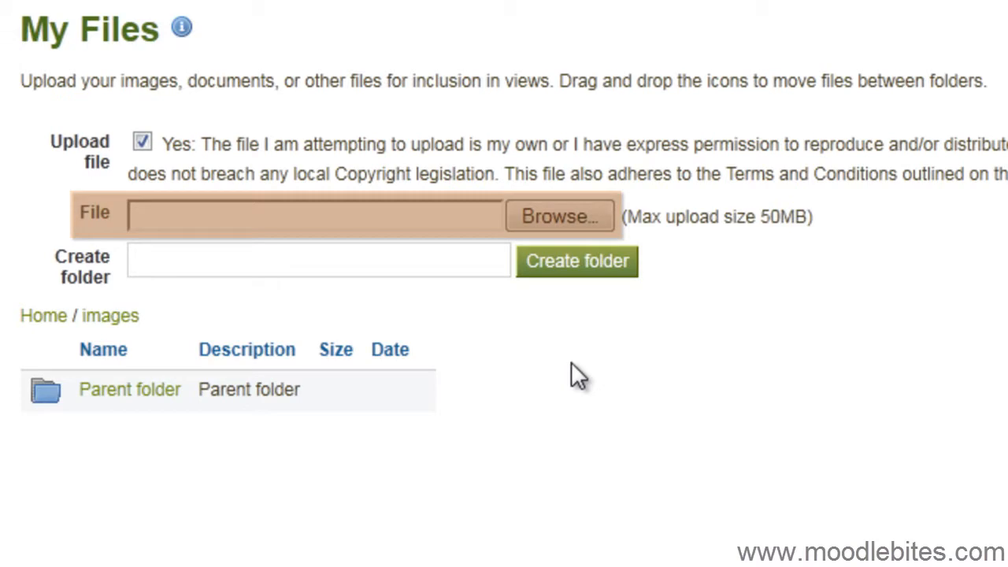
mouse_move(580, 217)
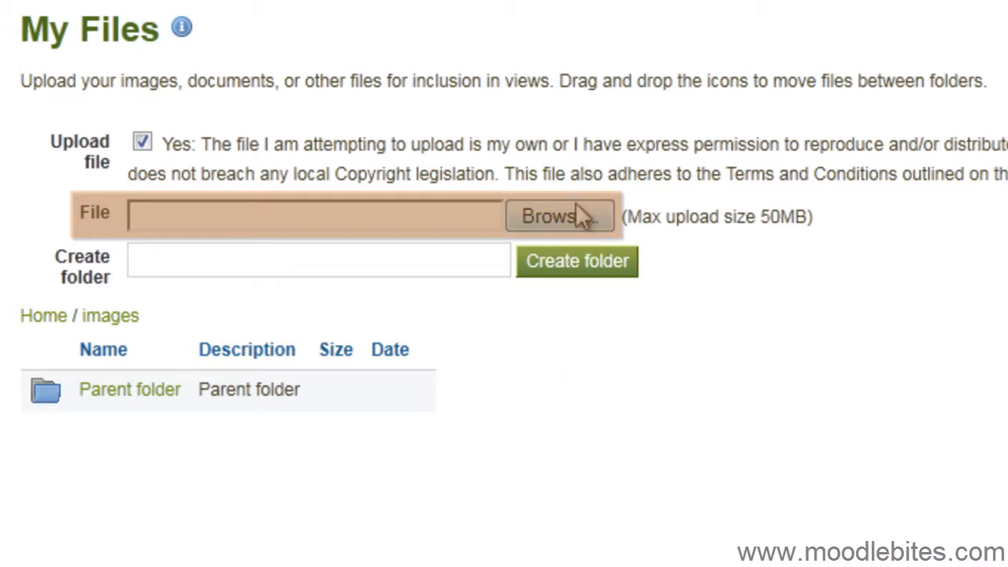
- Upload the Chrysanthemum, Desert, Hydrangeas and Jellyfish pictures into images
click(559, 216)
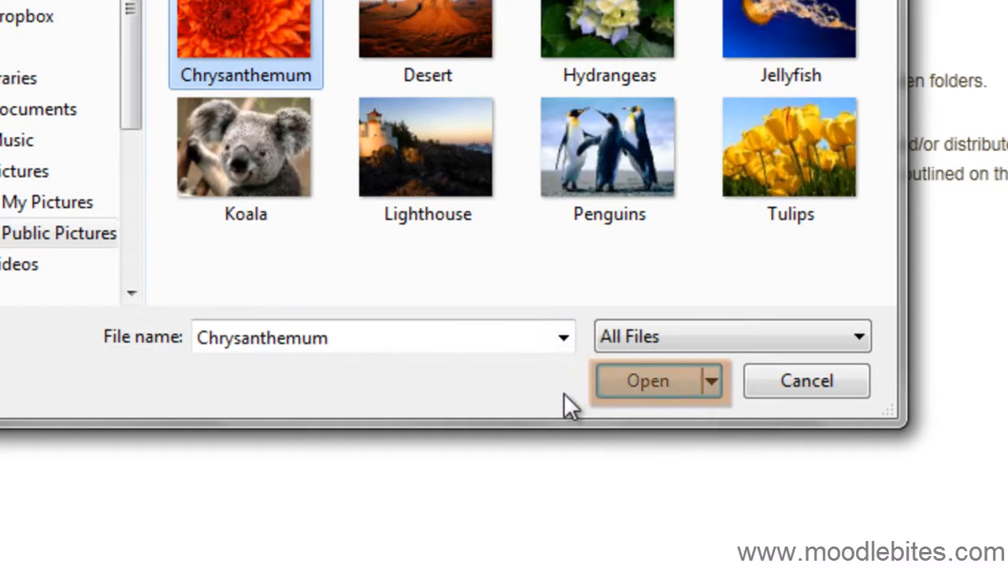
click(647, 380)
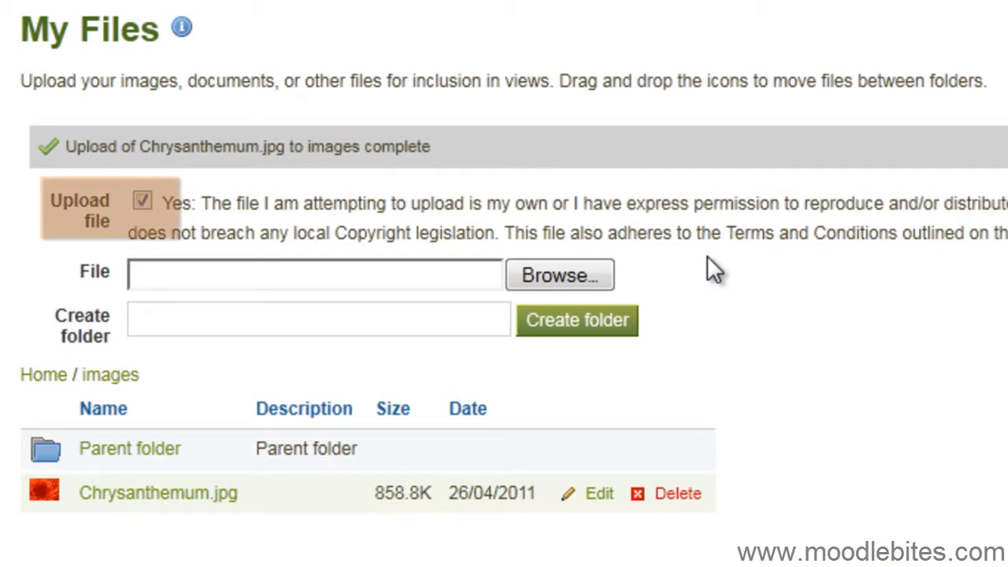
click(559, 274)
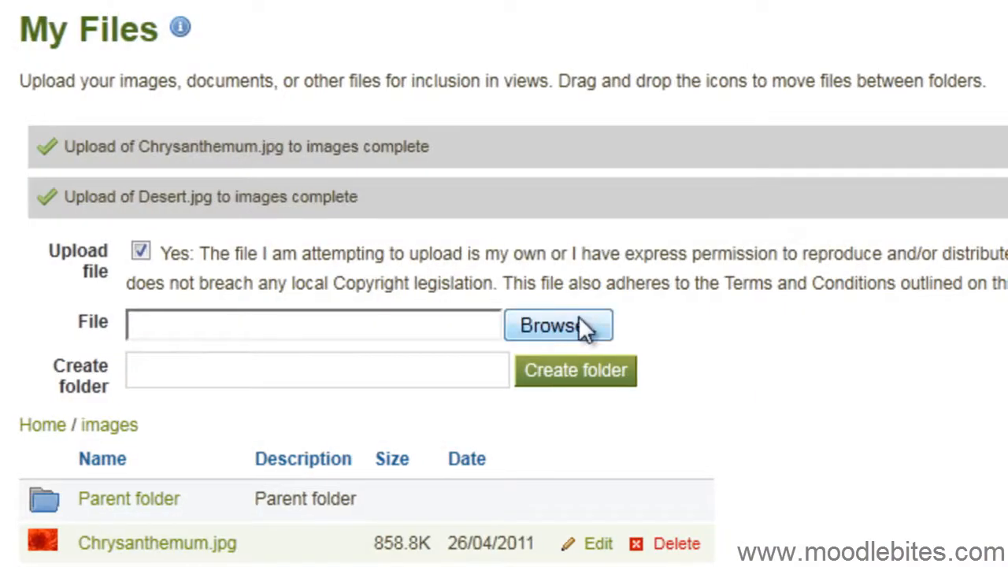
click(558, 324)
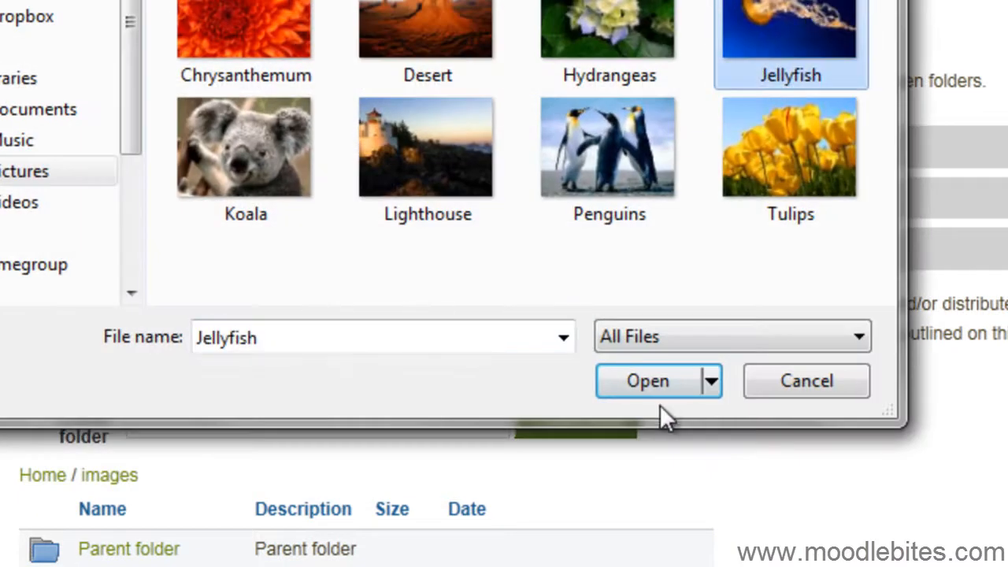
click(646, 380)
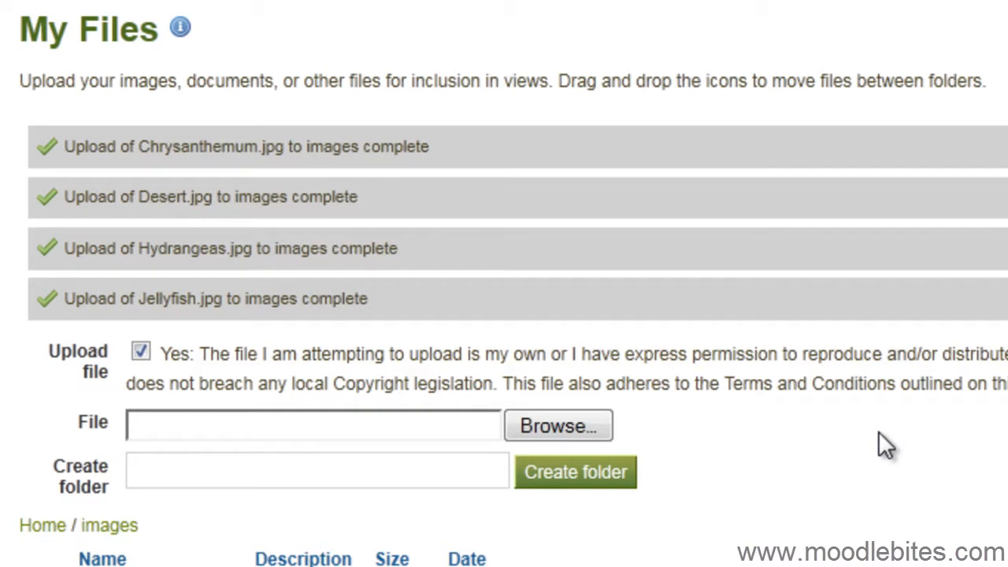
mouse_move(85, 520)
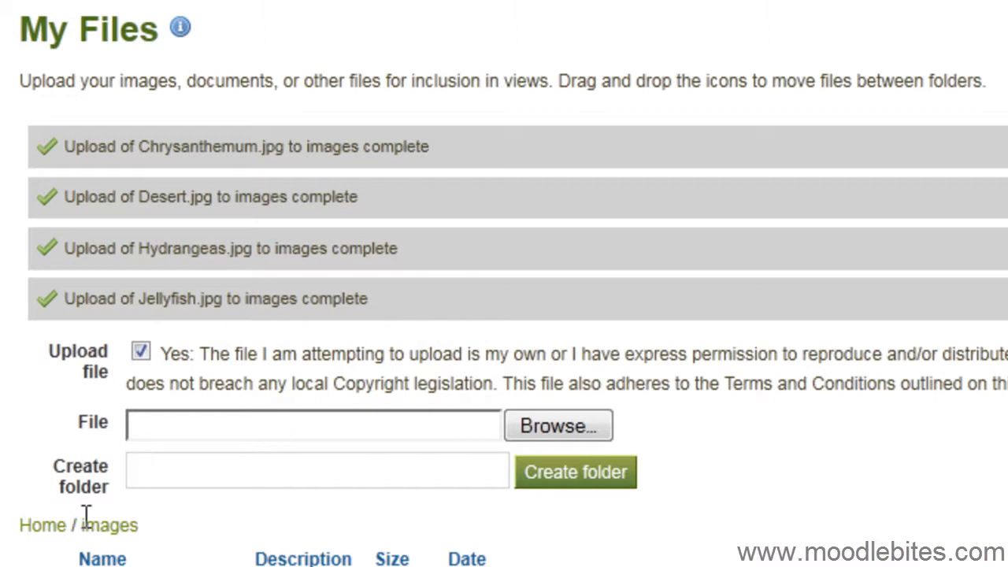
- Unzip poetry.zip into a new poetry folder holding its four documents
scroll(down, 3)
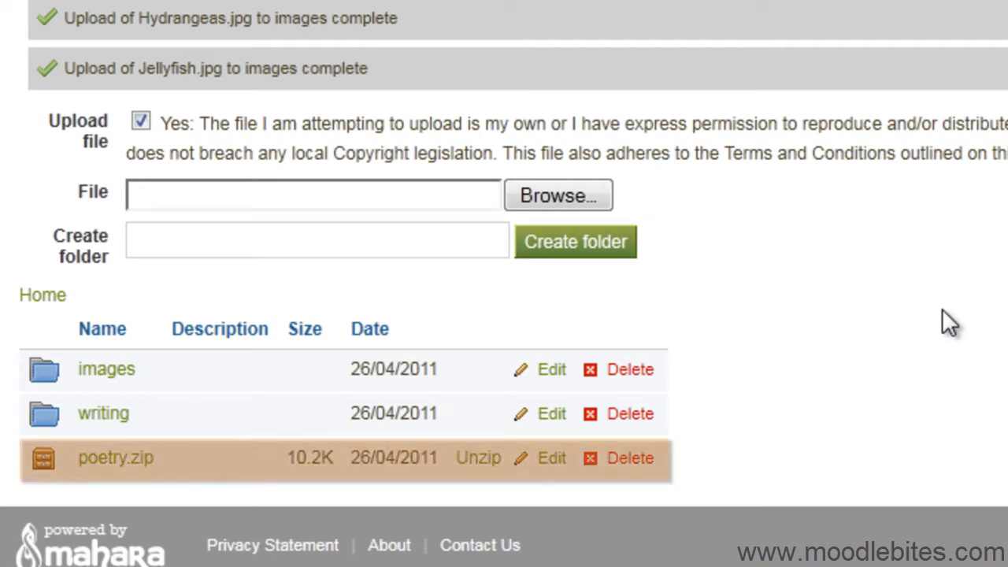
mouse_move(101, 507)
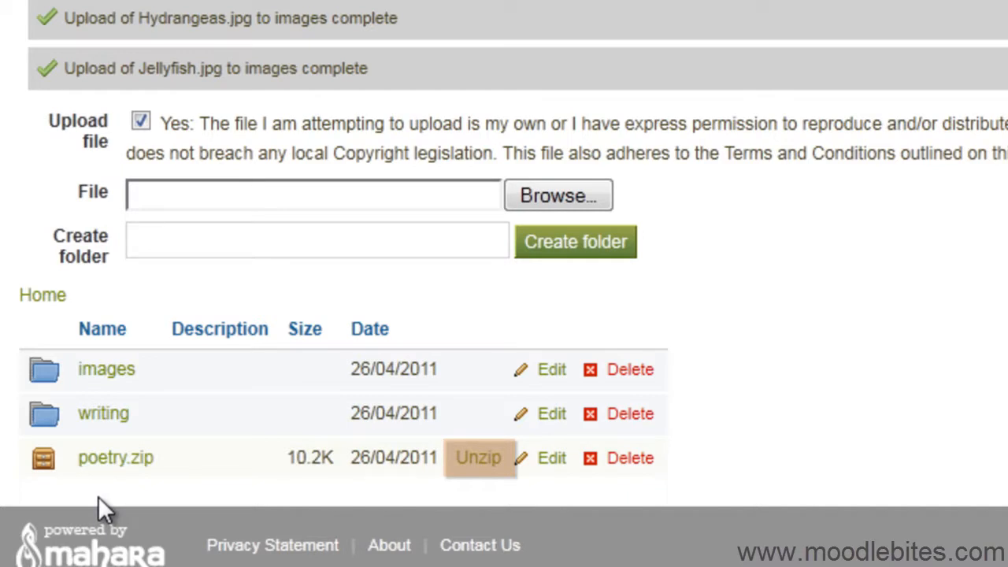
mouse_move(486, 492)
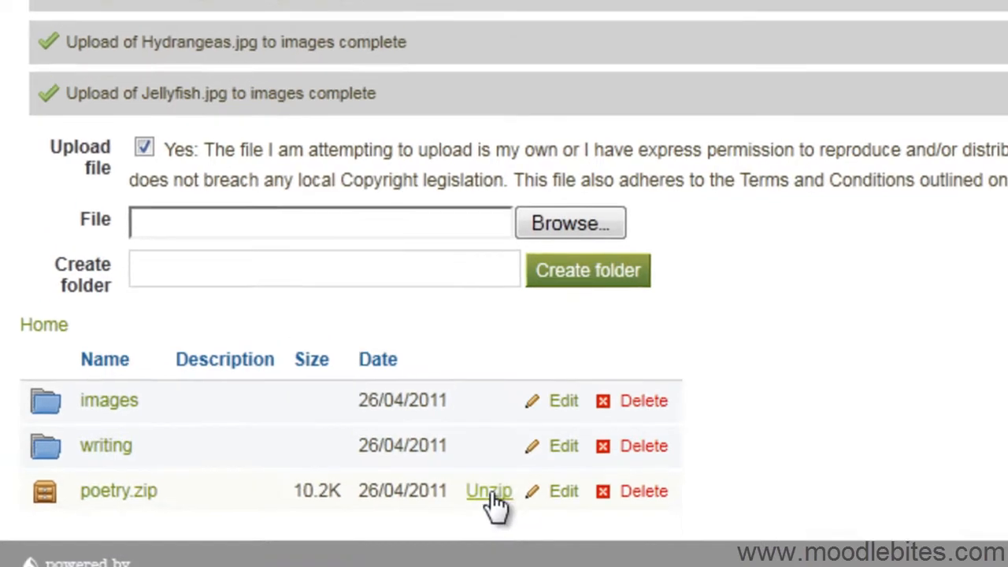
click(488, 492)
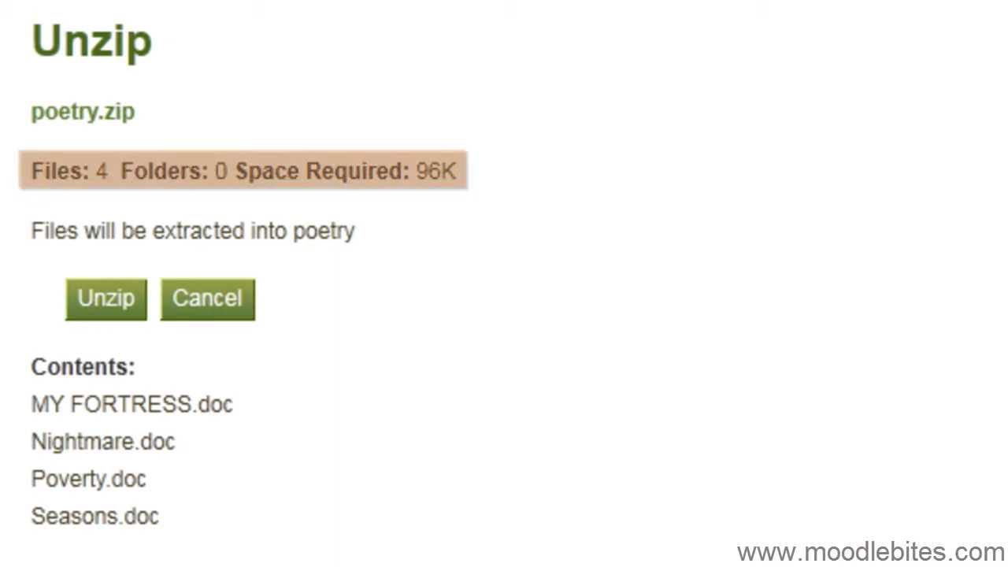
click(106, 299)
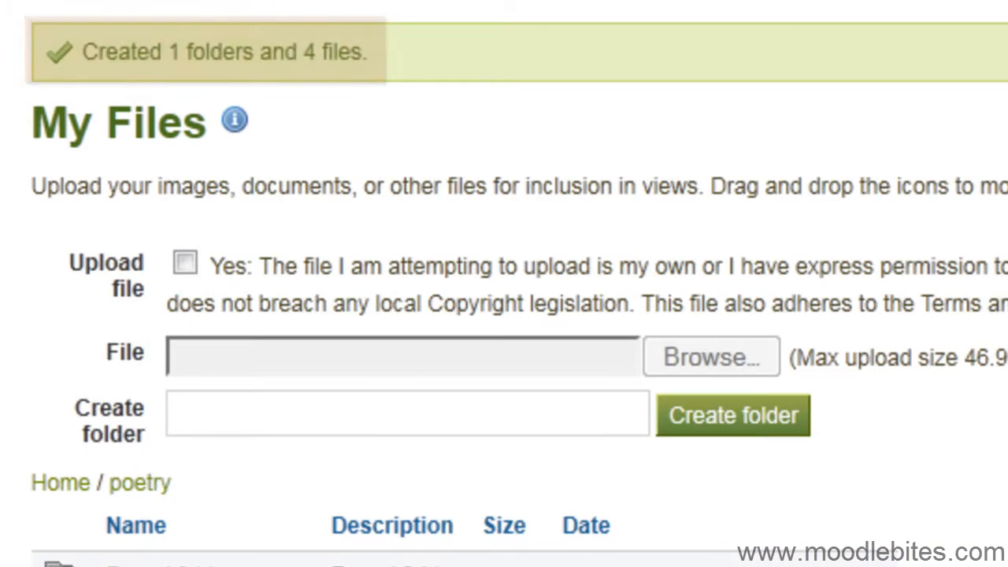
- Return to the top level of My Files via Parent folder, where poetry now appears
scroll(down, 3)
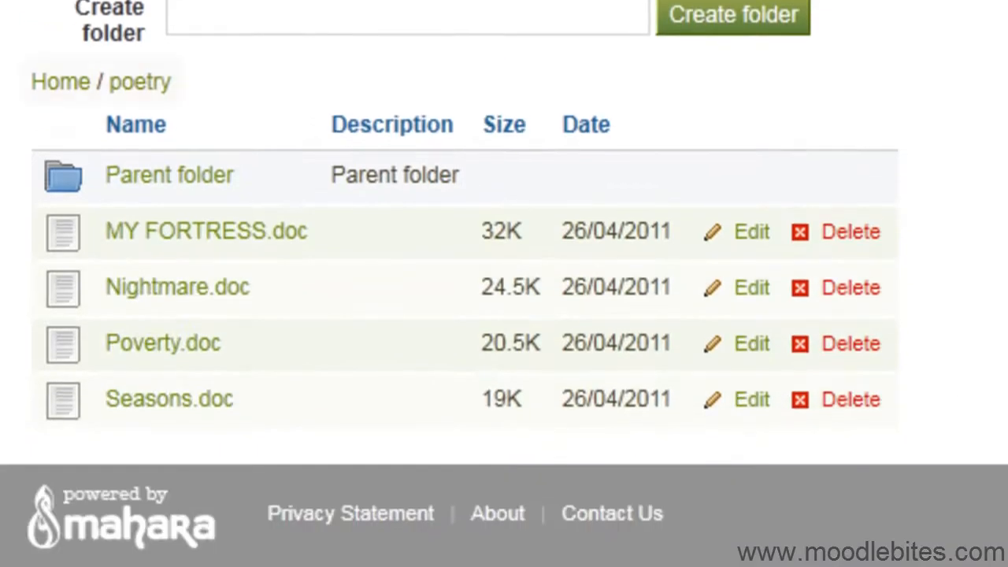
mouse_move(101, 82)
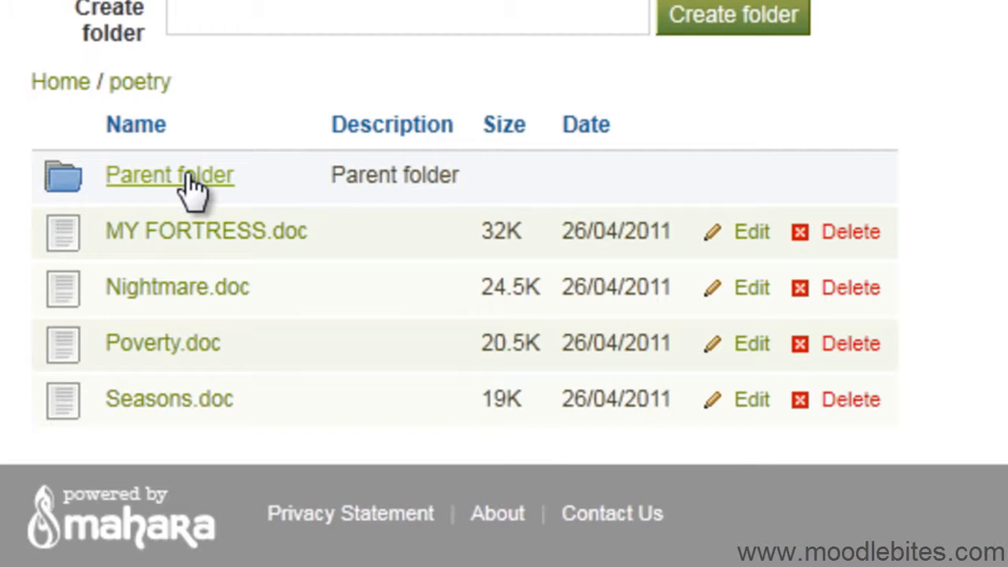
click(168, 175)
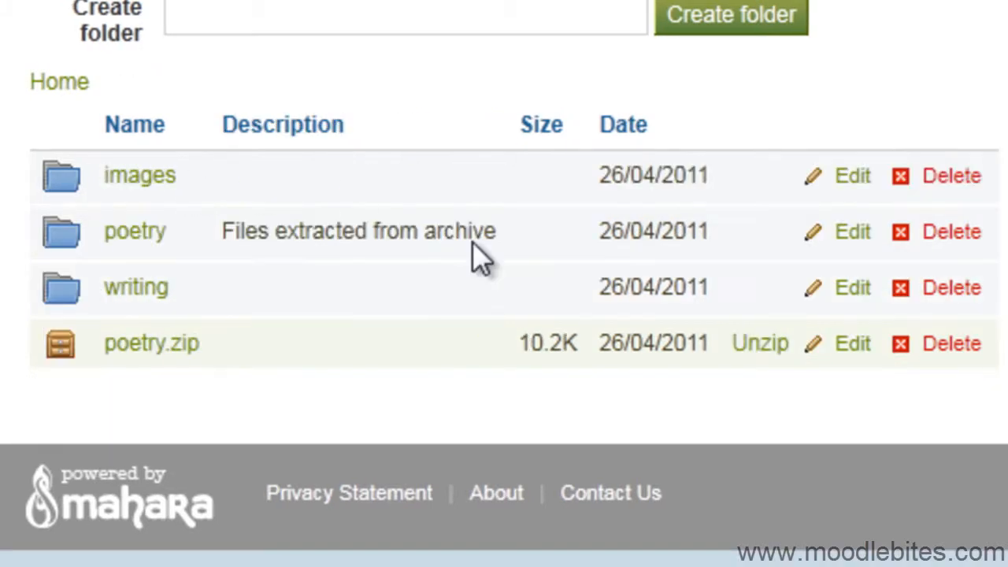
mouse_move(501, 378)
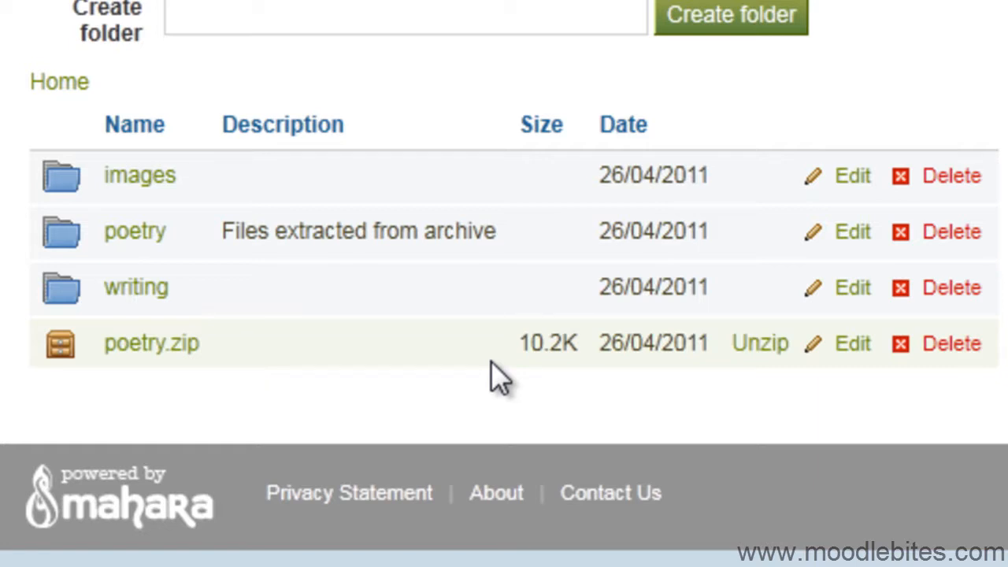
mouse_move(260, 318)
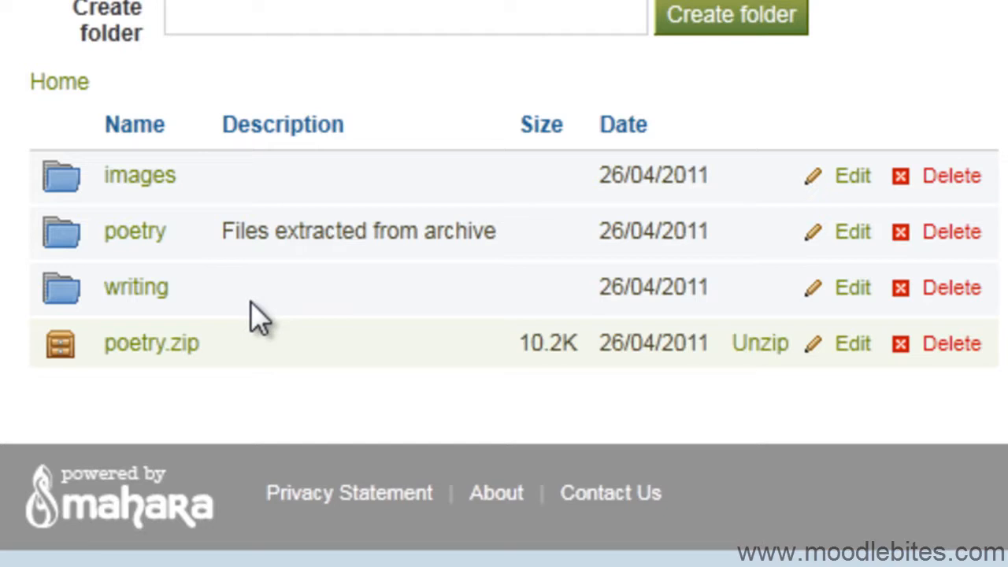
mouse_move(275, 326)
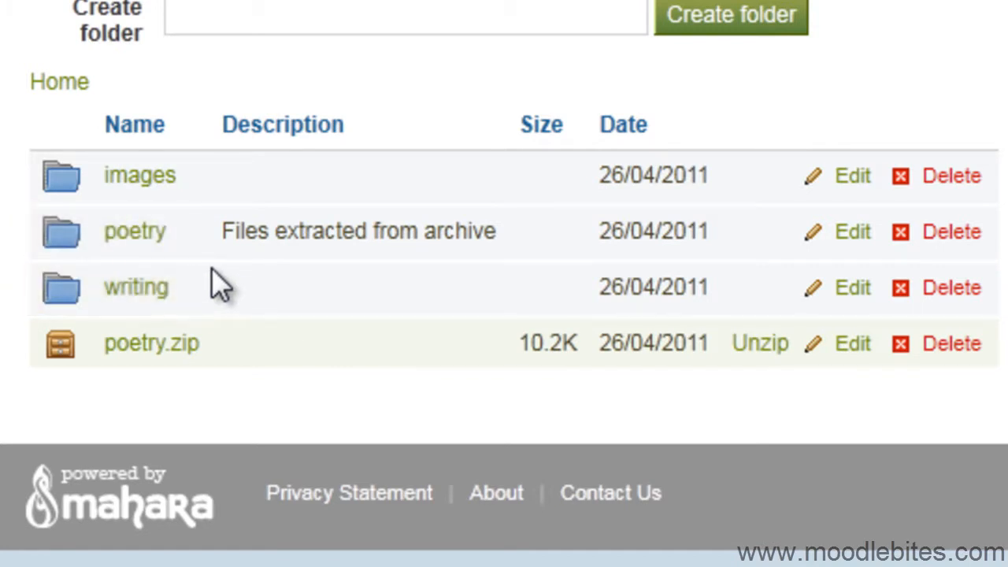
mouse_move(134, 230)
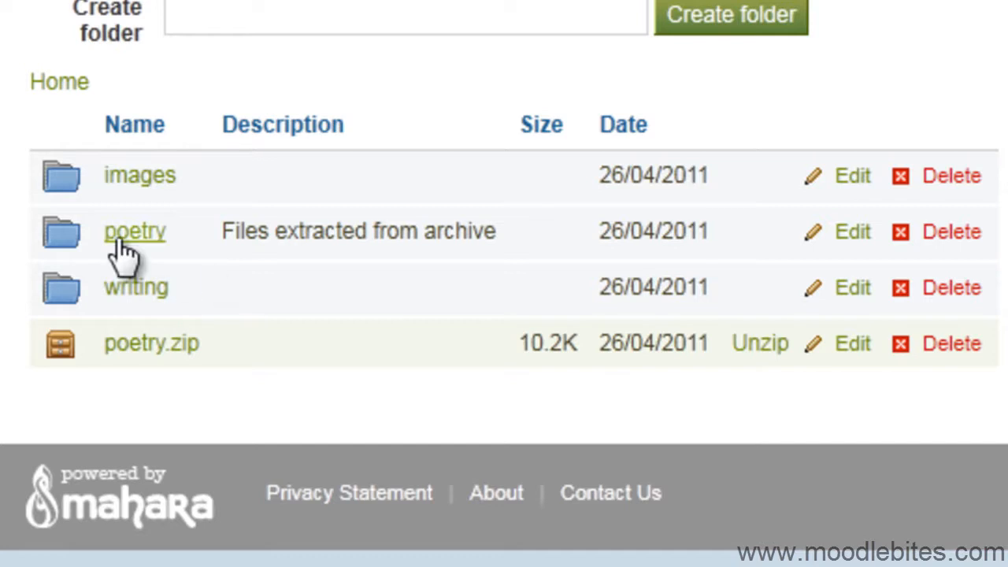
- Move the four .doc files, including Seasons.doc, out of poetry to the parent folder and return to Home
click(134, 230)
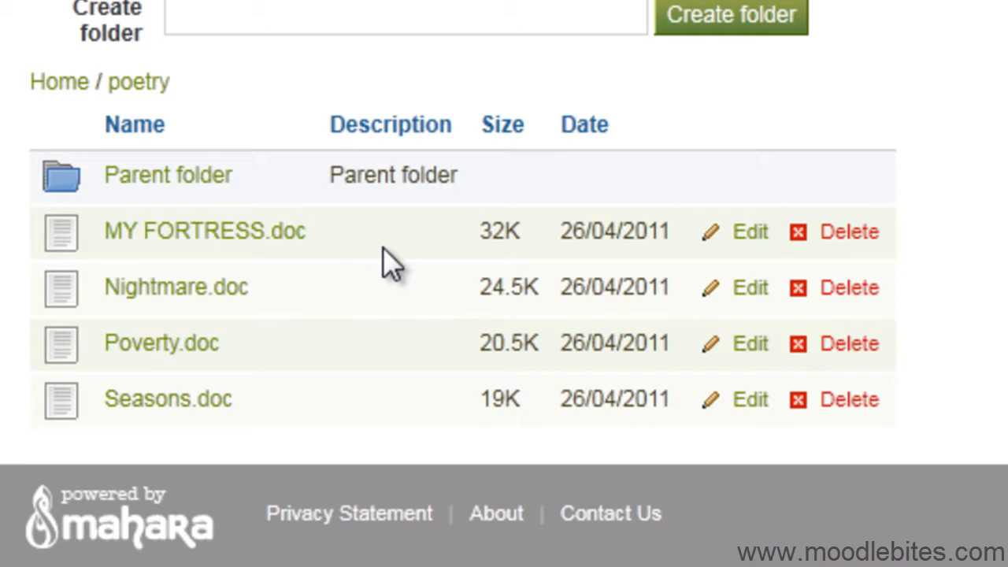
mouse_move(71, 244)
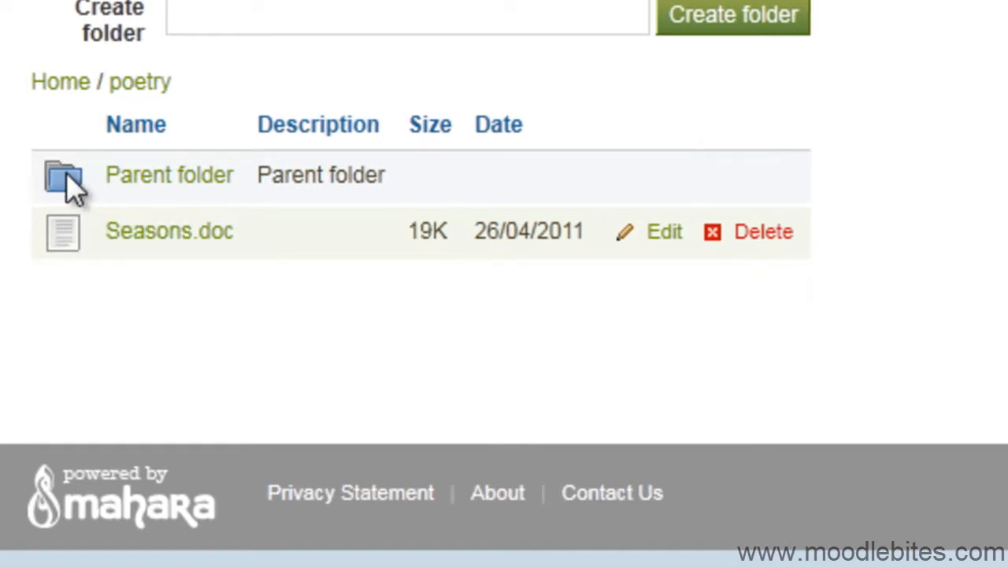
click(763, 230)
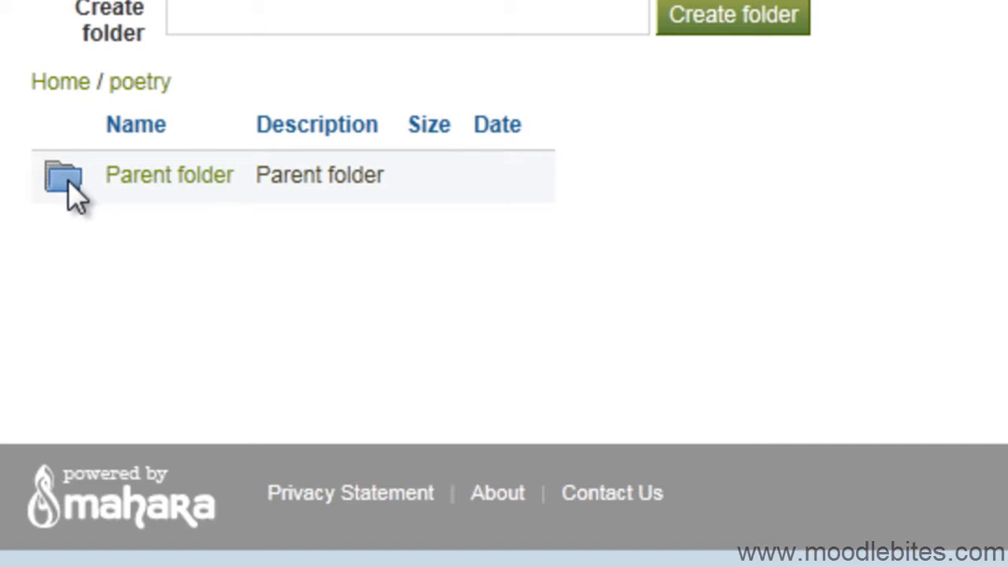
click(63, 175)
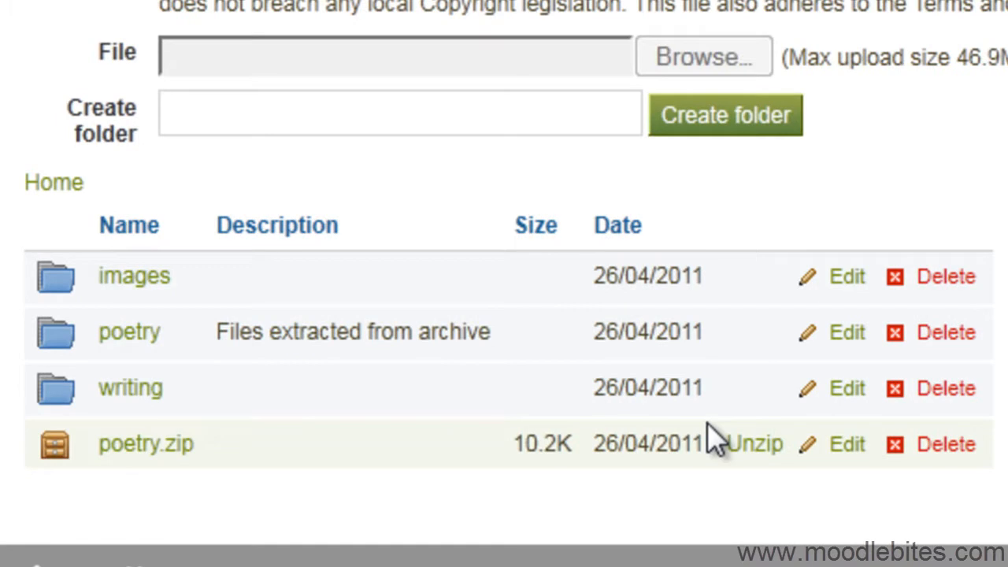
mouse_move(705, 438)
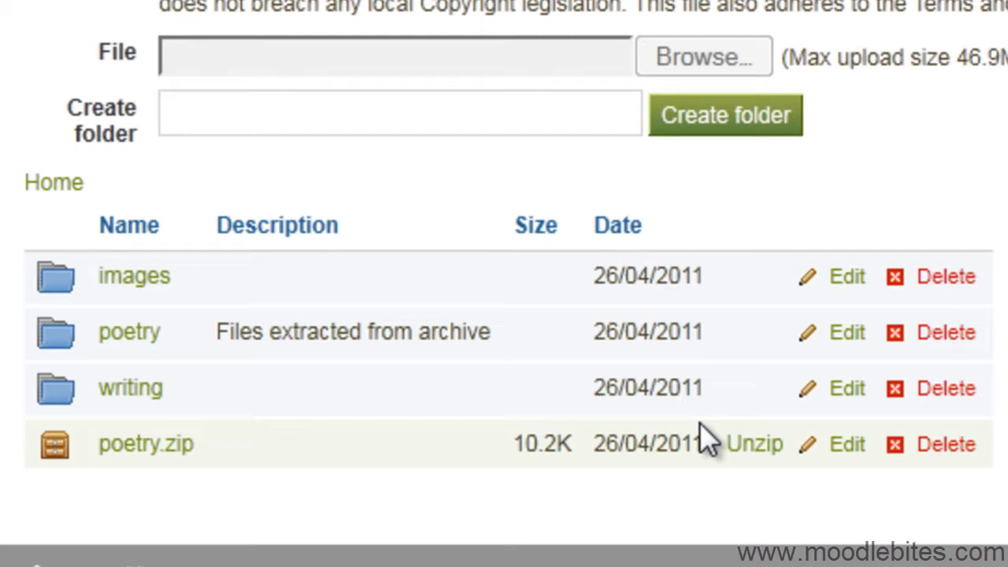
mouse_move(55, 329)
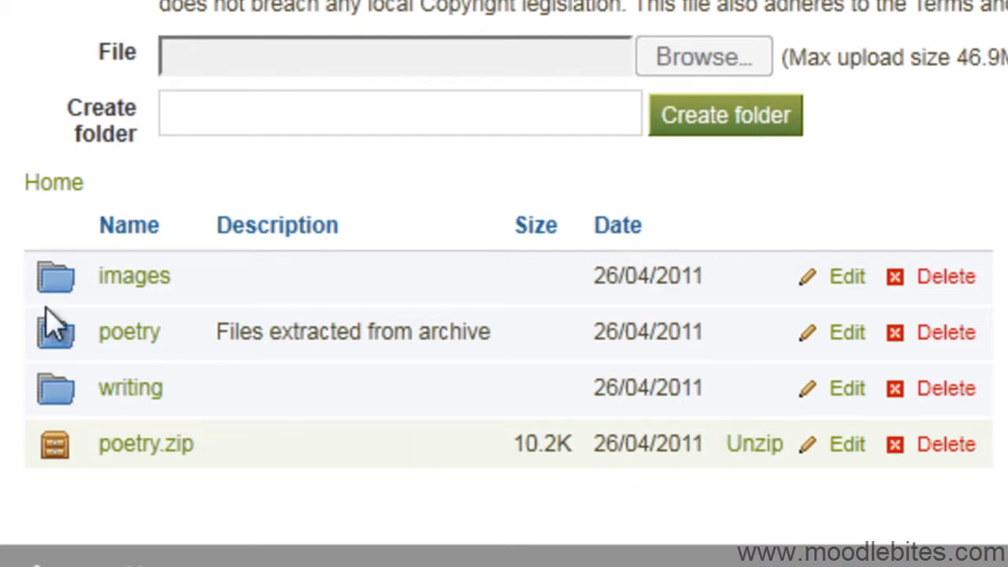
mouse_move(55, 387)
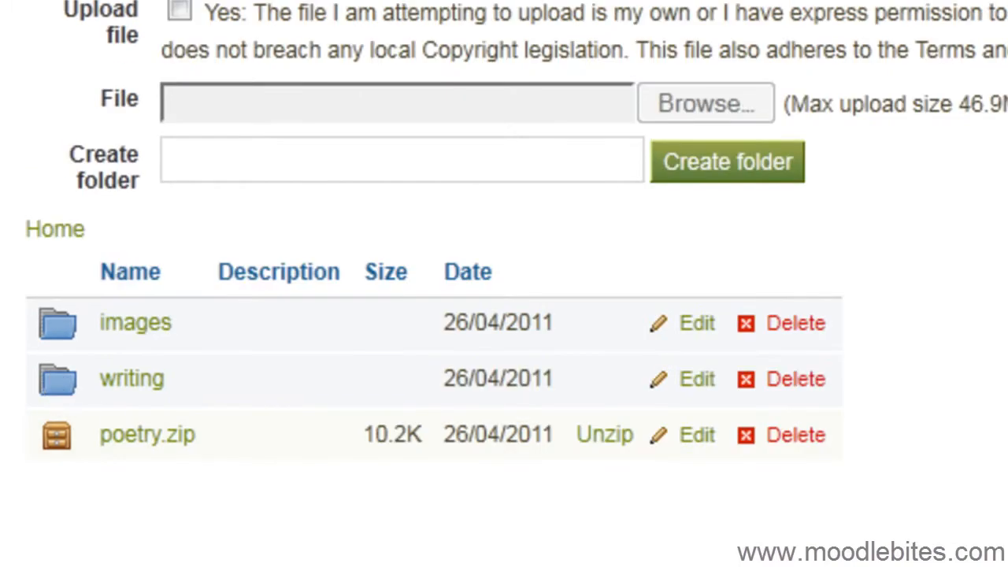
mouse_move(224, 432)
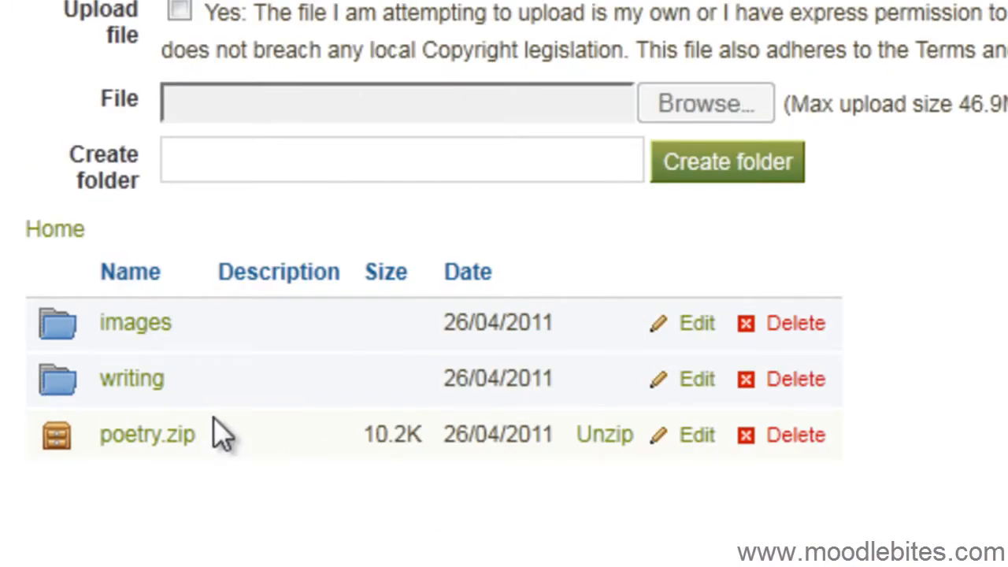
- Drop the poetry folder into writing and view it there beside MY FORTRESS.doc and Nightmare.doc
click(132, 378)
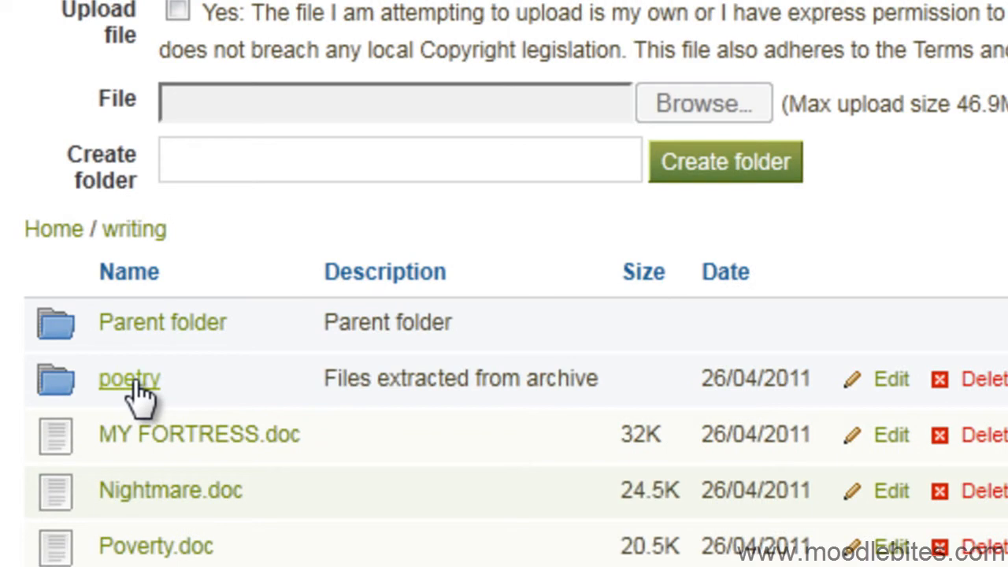